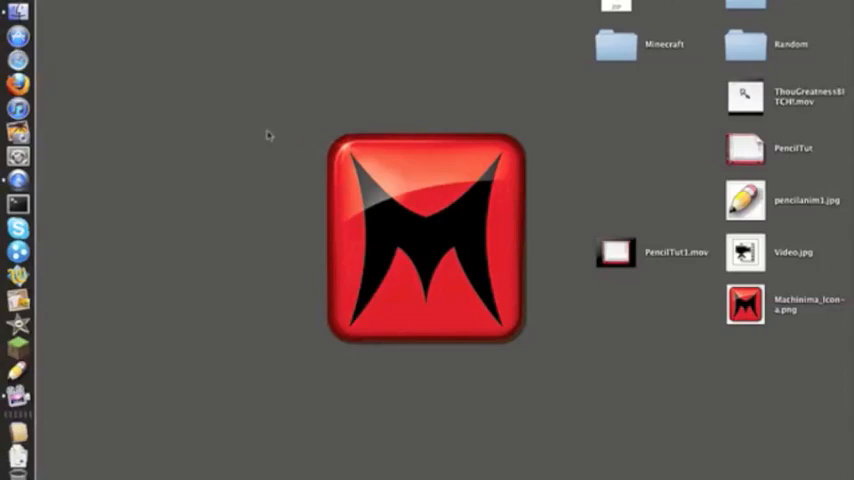
{"action": "mouse_move", "coordinate": [276, 112]}
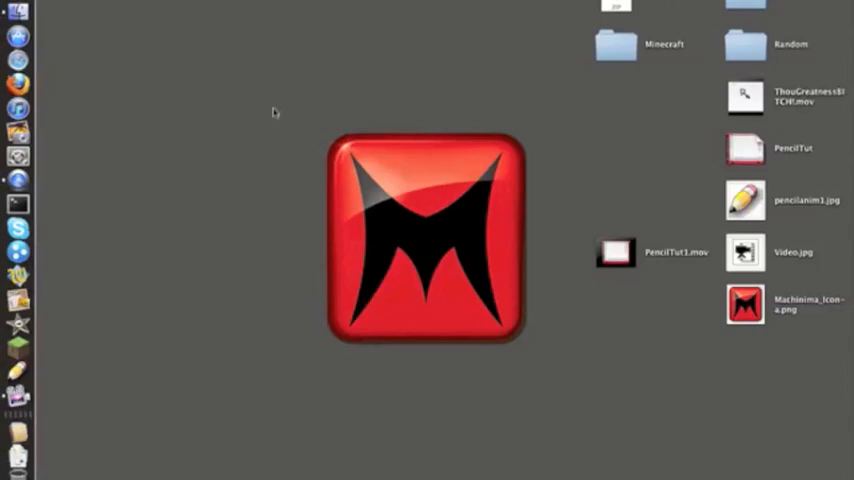
{"action": "mouse_move", "coordinate": [304, 108]}
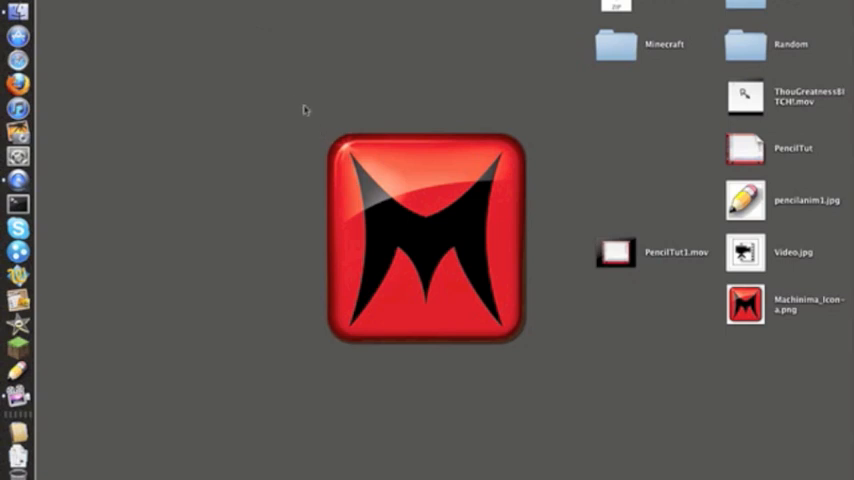
{"action": "mouse_move", "coordinate": [300, 108]}
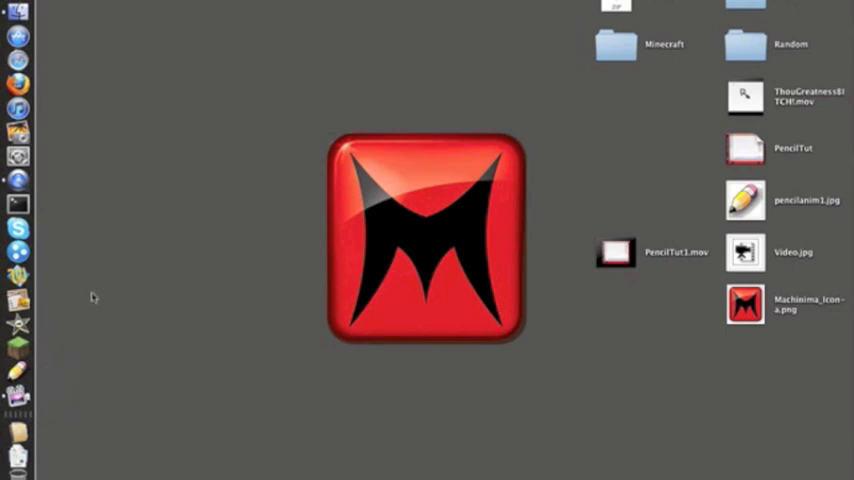
{"action": "mouse_move", "coordinate": [332, 134]}
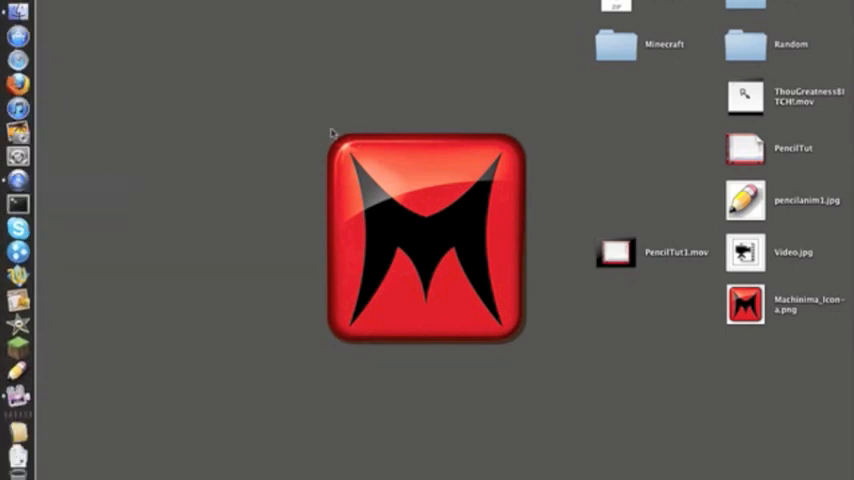
{"action": "mouse_move", "coordinate": [312, 120]}
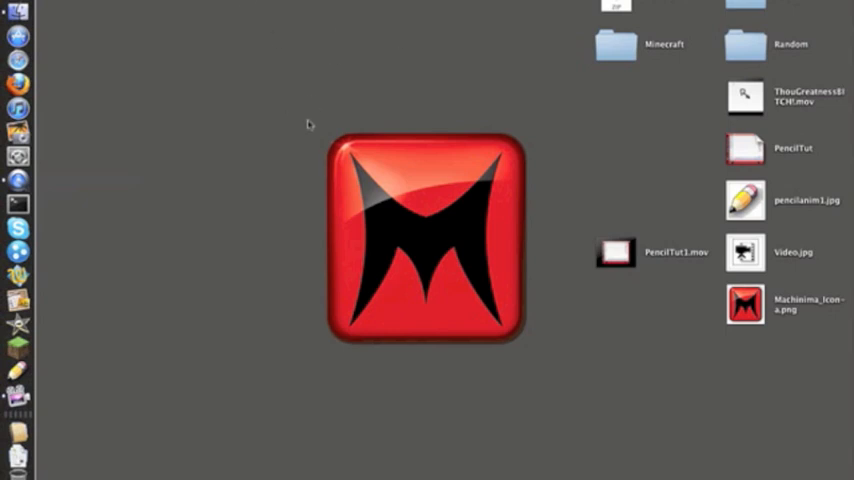
{"action": "mouse_move", "coordinate": [276, 92]}
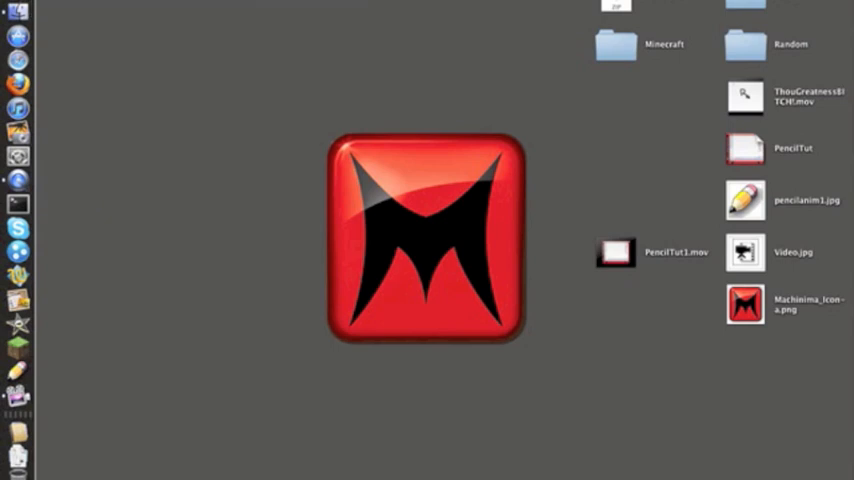
{"action": "mouse_move", "coordinate": [140, 94]}
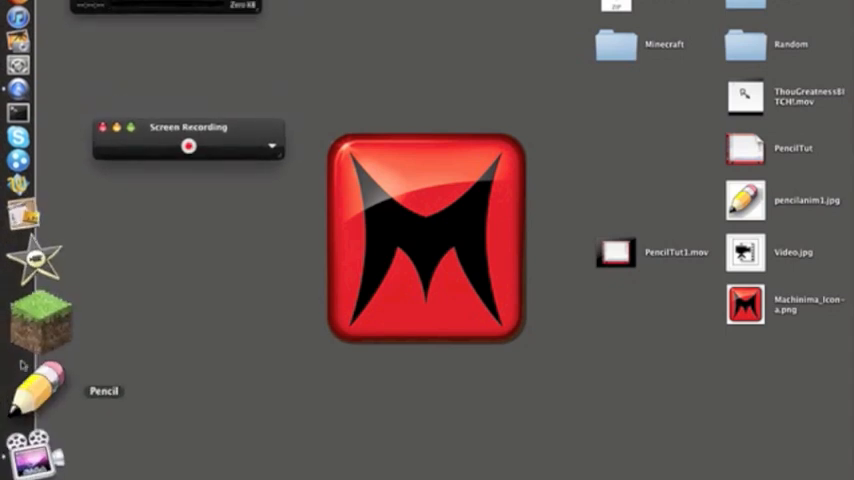
{"action": "mouse_move", "coordinate": [40, 316]}
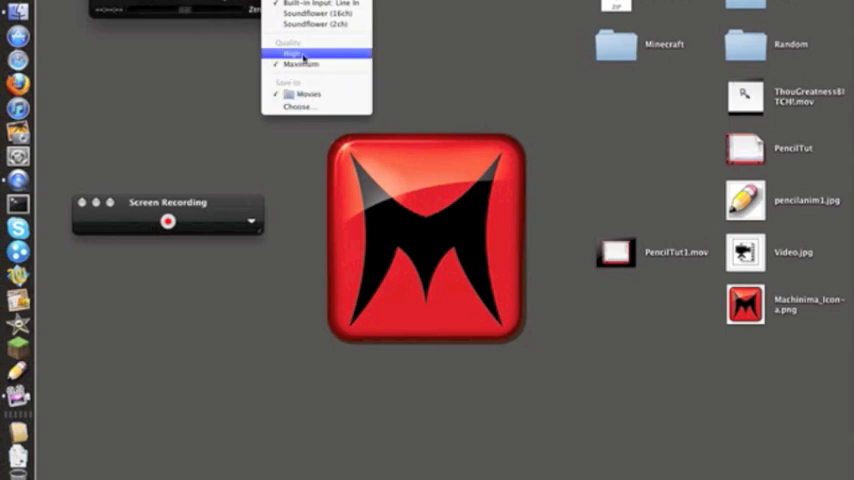
- Choose a Quality setting for the new audio recording
{"action": "left_click", "coordinate": [296, 52]}
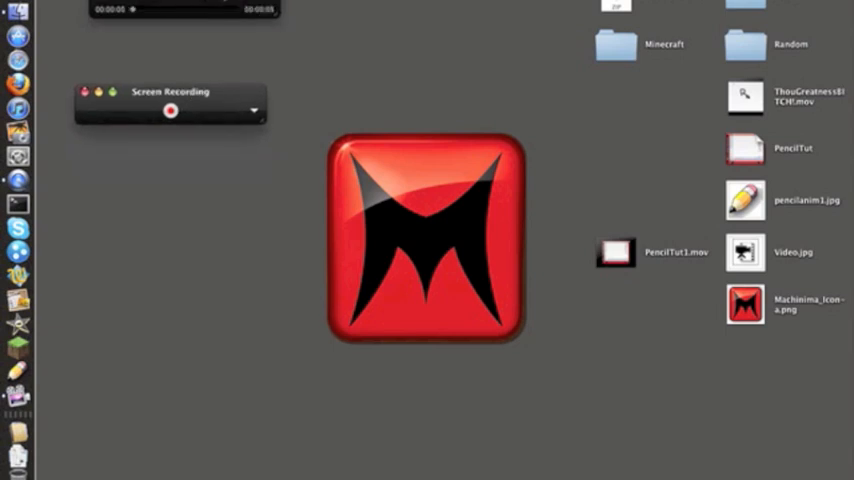
- Stop the audio clip so it opens as Audio Recording 4.mov, then begin the screen recording
{"action": "left_click", "coordinate": [100, 4]}
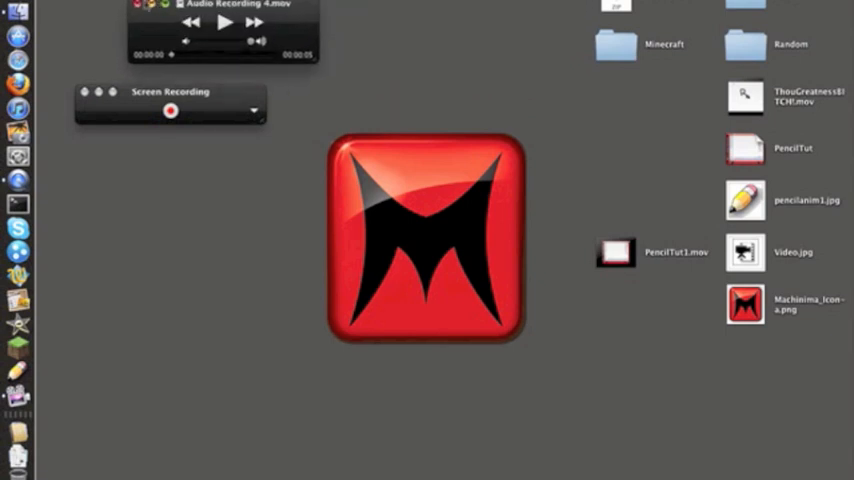
{"action": "mouse_move", "coordinate": [40, 224]}
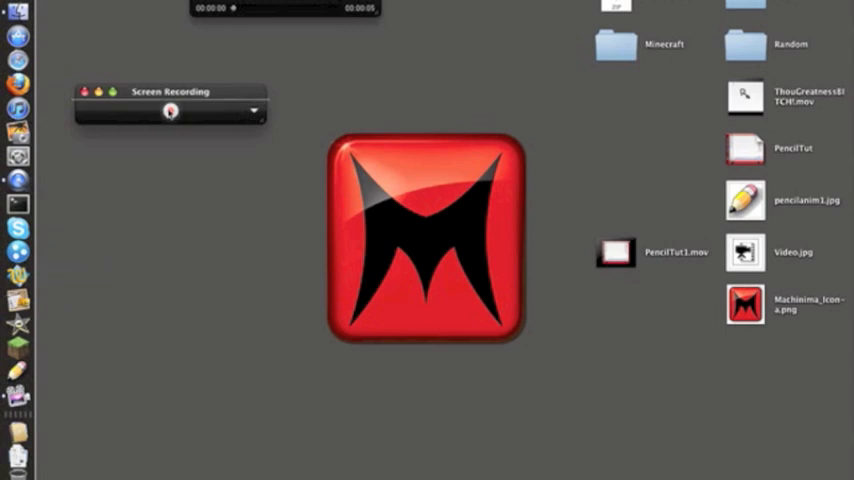
{"action": "left_click", "coordinate": [170, 112]}
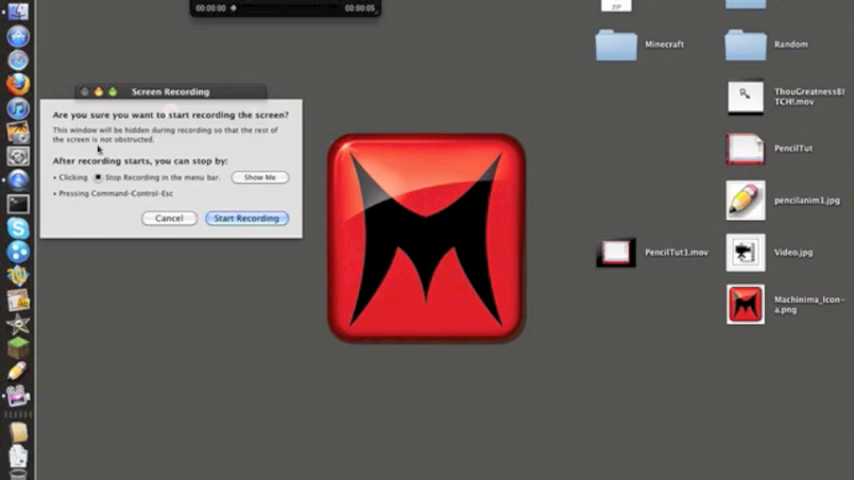
- Move the screen recording confirmation dialog toward the screen centre
{"action": "left_click_drag", "start_coordinate": [172, 92], "coordinate": [300, 100]}
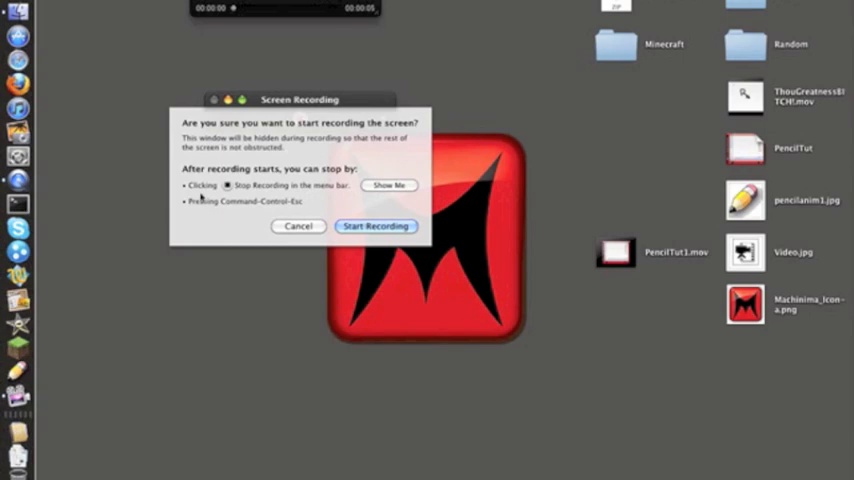
{"action": "mouse_move", "coordinate": [170, 204]}
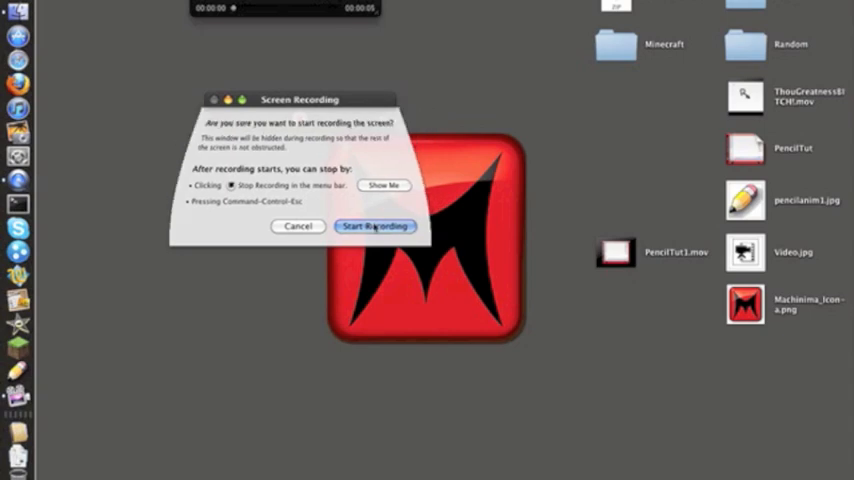
- Confirm Start Recording in the screen recording dialog
{"action": "left_click", "coordinate": [376, 226]}
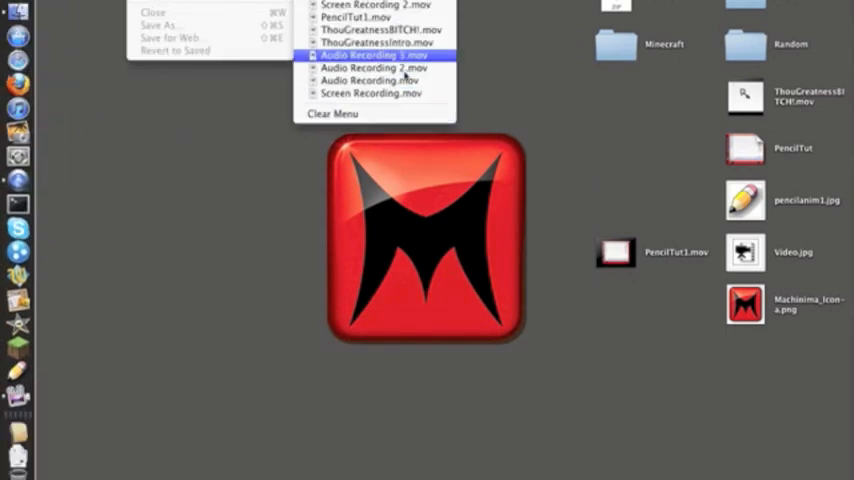
- Play the hand-drawn lettering movie from Open Recent, pausing and resuming it twice
{"action": "left_click", "coordinate": [376, 56]}
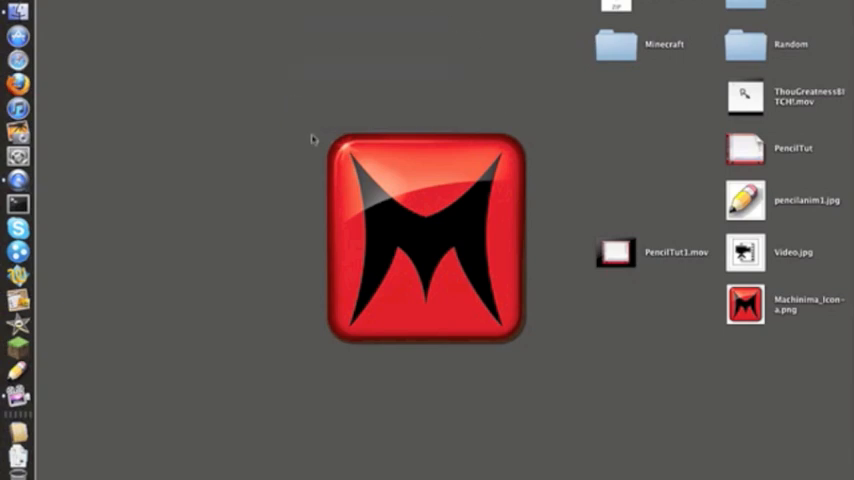
{"action": "mouse_move", "coordinate": [352, 86]}
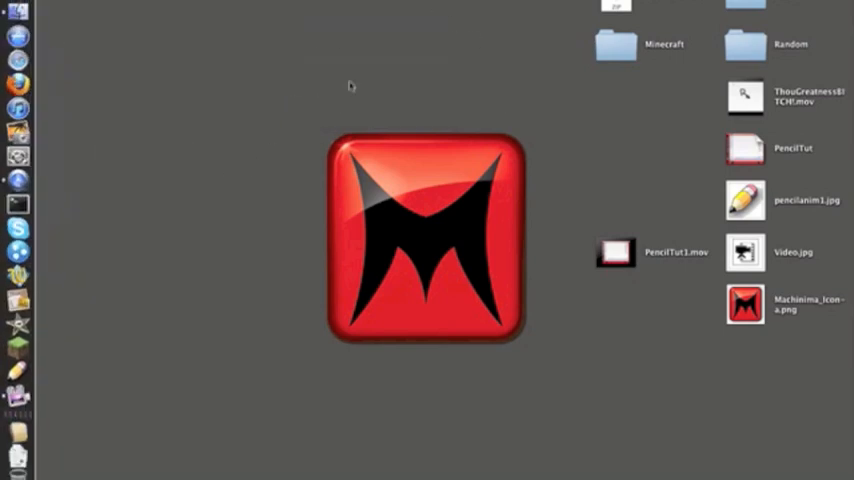
{"action": "left_click", "coordinate": [744, 148]}
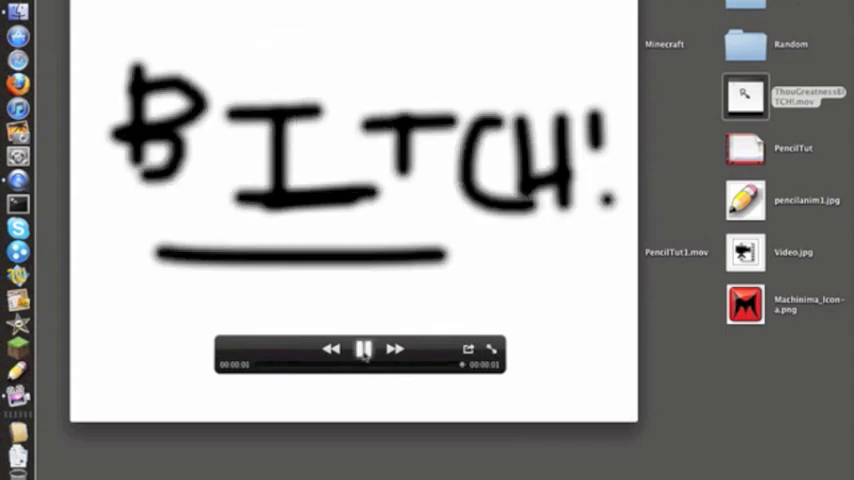
{"action": "left_click", "coordinate": [364, 348]}
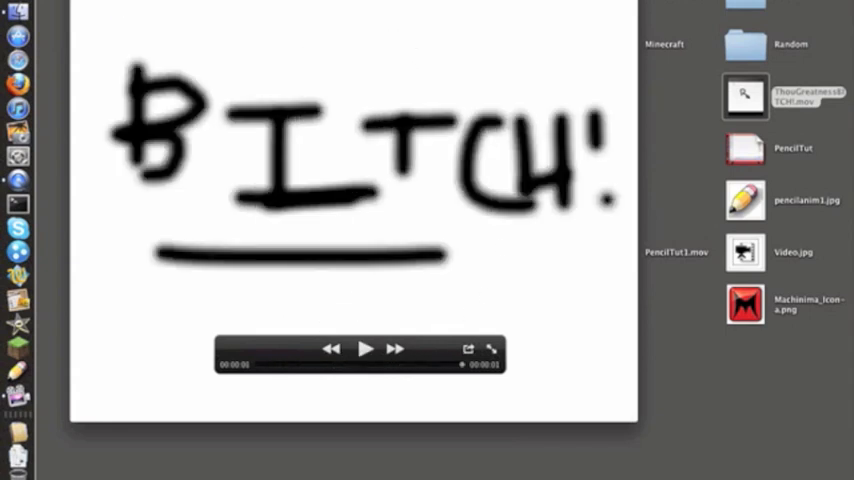
{"action": "left_click", "coordinate": [366, 348]}
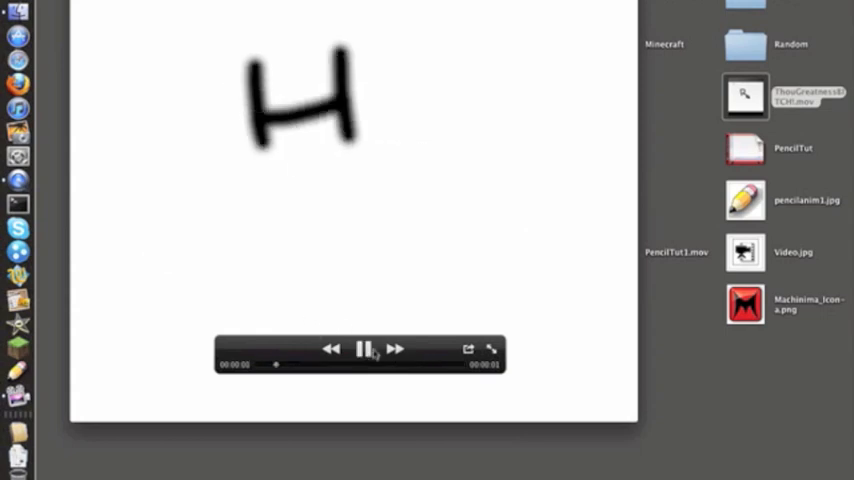
{"action": "left_click", "coordinate": [364, 348]}
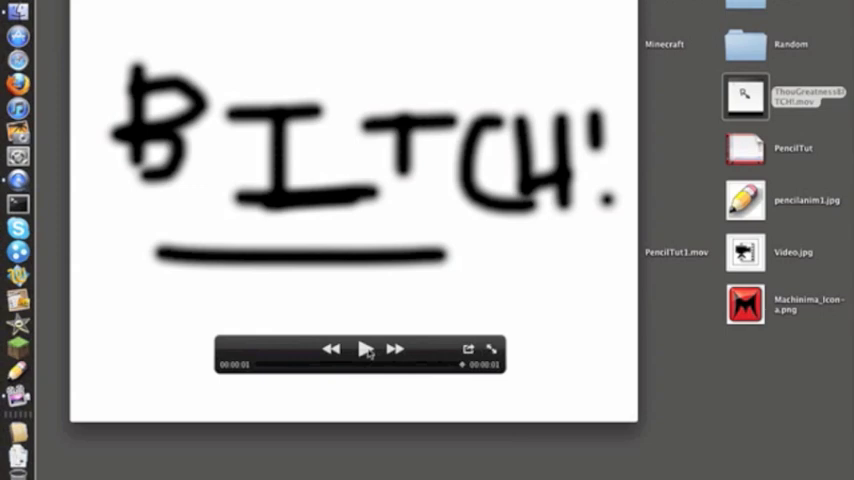
{"action": "left_click", "coordinate": [366, 348]}
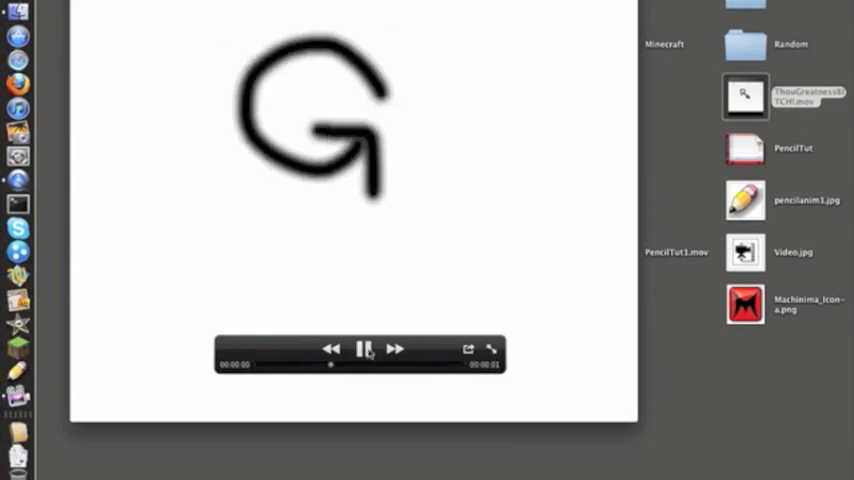
- Close the movie and select PencilTut1.mov on the desktop
{"action": "left_click", "coordinate": [366, 348]}
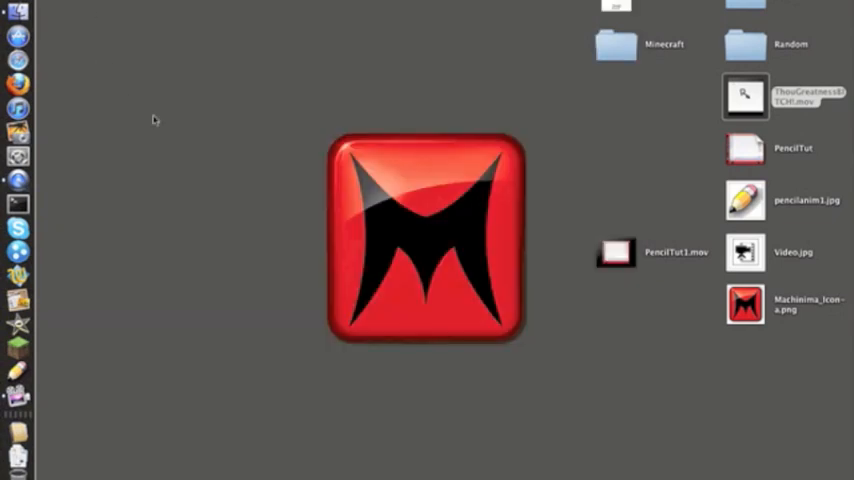
{"action": "left_click_drag", "start_coordinate": [156, 120], "coordinate": [608, 444]}
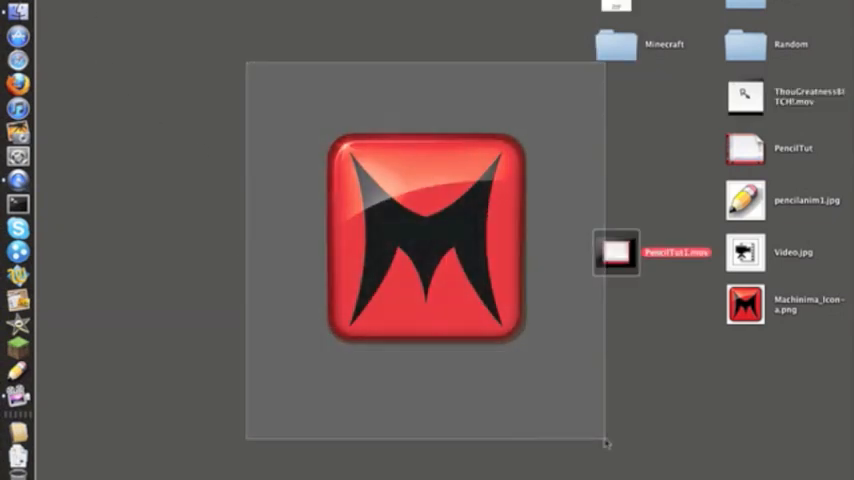